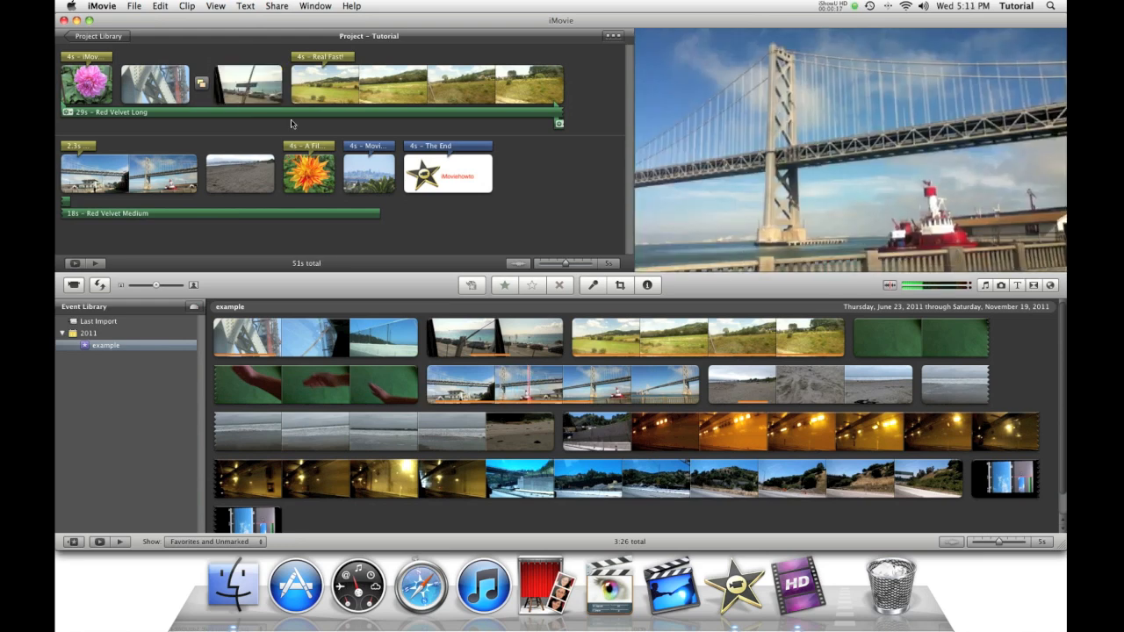
Turn on Show Advanced Tools in iMovie Preferences and close the window
{"action": "left_click", "coordinate": [102, 6]}
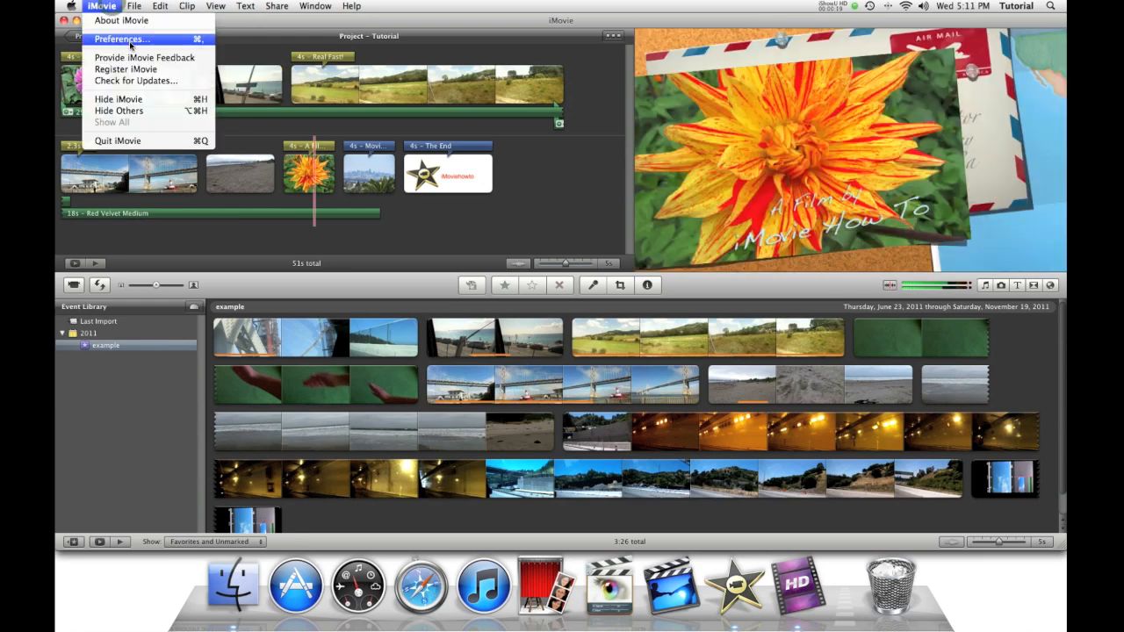
{"action": "left_click", "coordinate": [121, 39]}
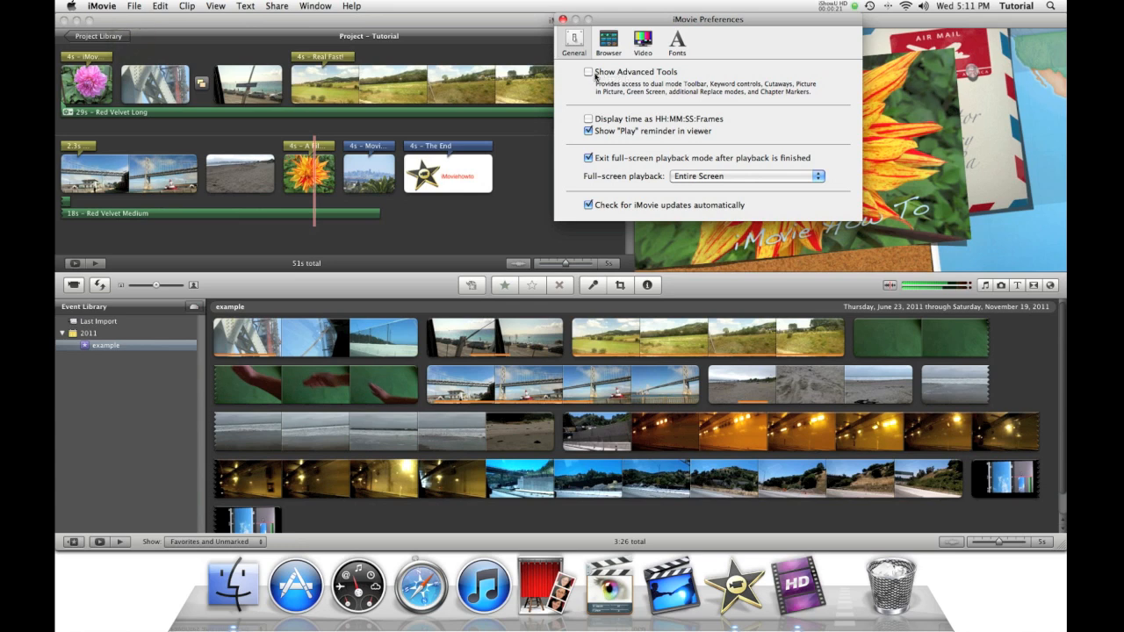
{"action": "left_click", "coordinate": [587, 72]}
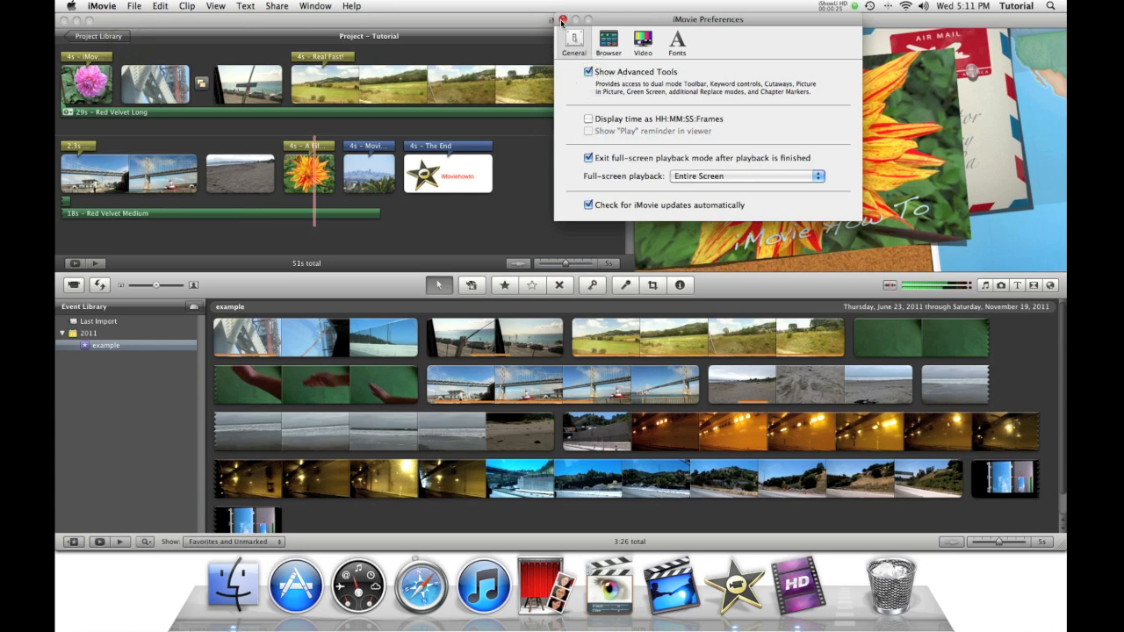
{"action": "left_click", "coordinate": [562, 19]}
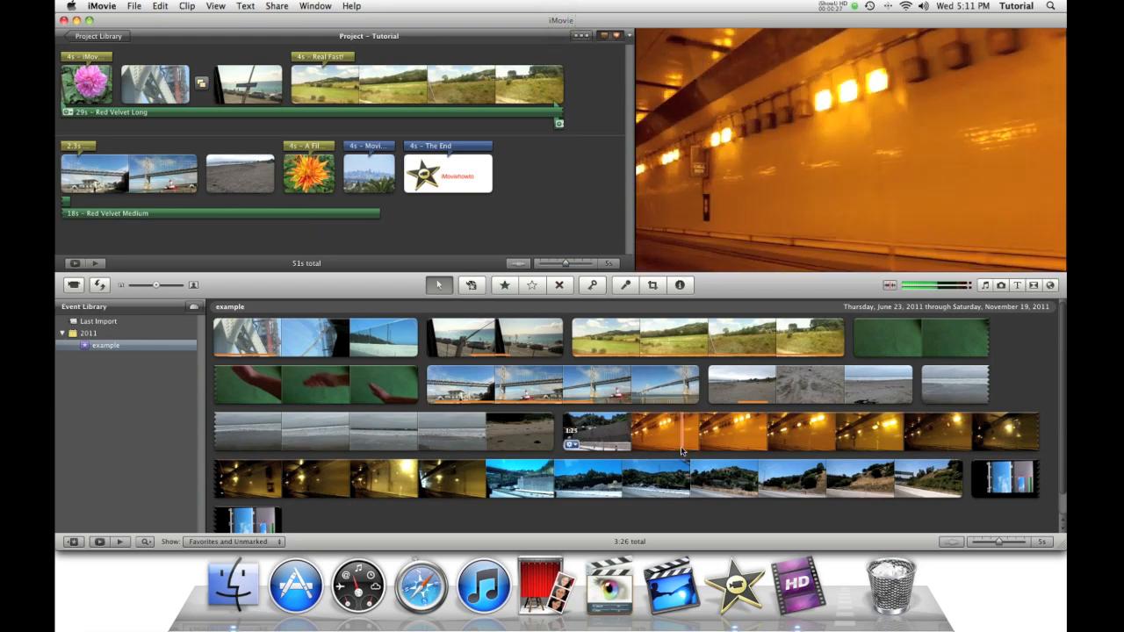
Select part of the beach shoreline clip and drop it onto the first bridge clip
{"action": "left_click", "coordinate": [694, 430]}
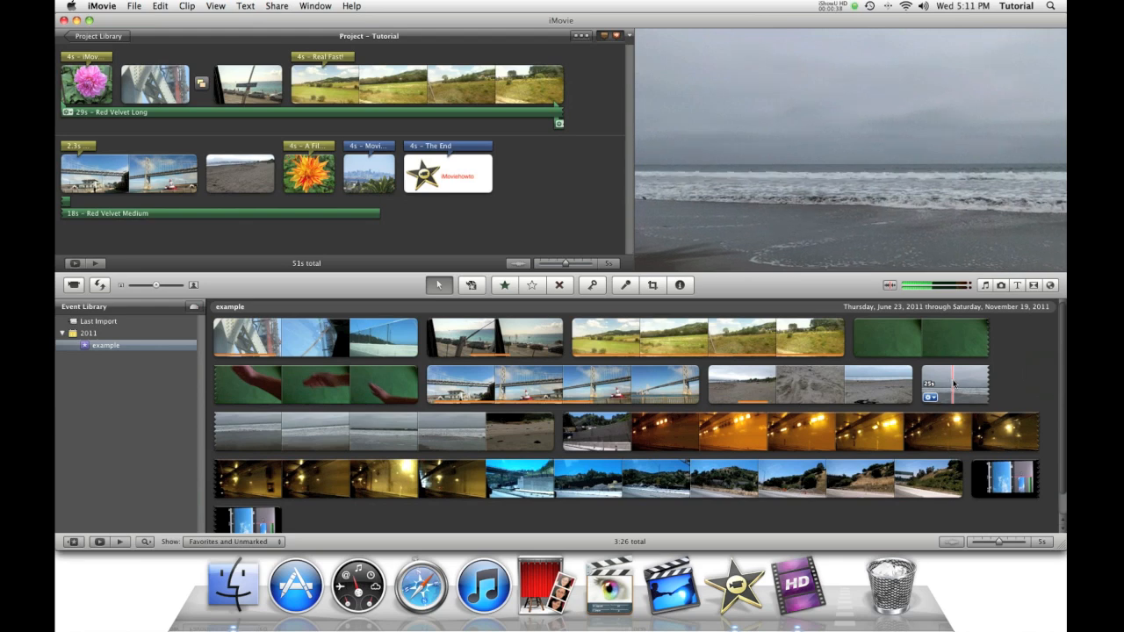
{"action": "left_click", "coordinate": [962, 385]}
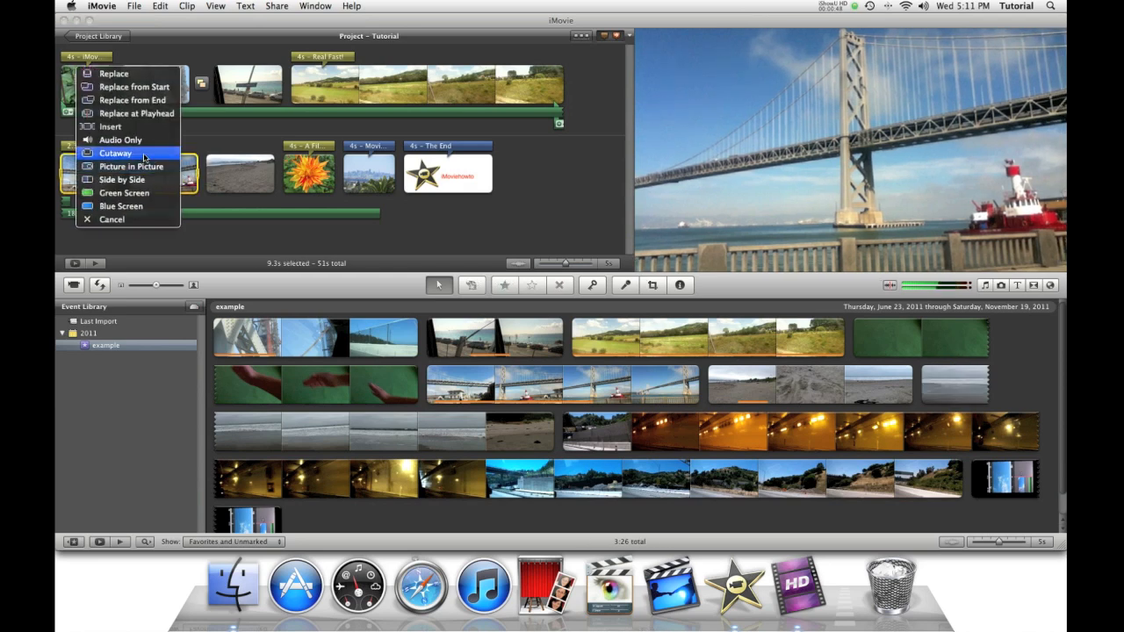
Choose Side by Side from the drop menu for the beach footage
{"action": "left_click", "coordinate": [115, 152]}
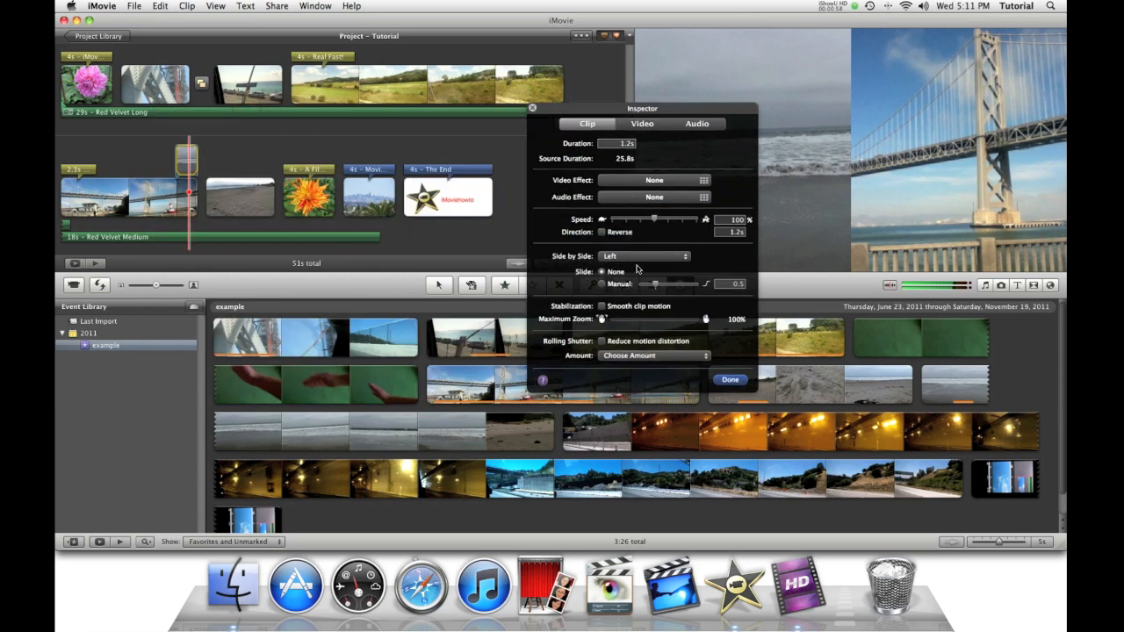
Set the side-by-side overlay to Left with a 0.7s manual slide, then click Done
{"action": "left_click", "coordinate": [645, 256]}
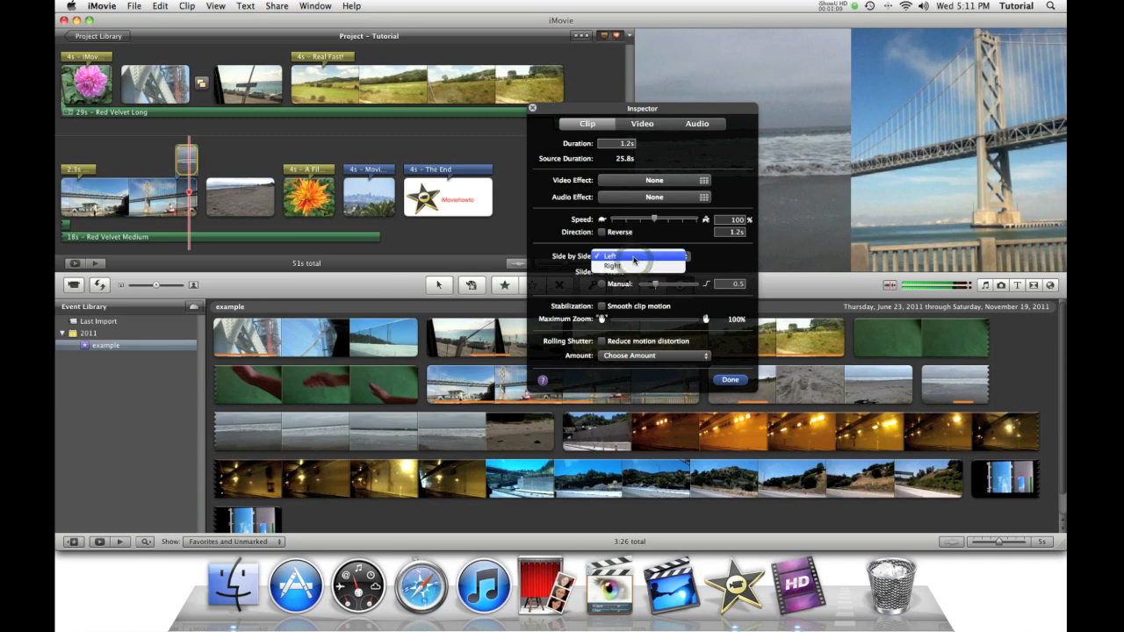
{"action": "left_click", "coordinate": [612, 266]}
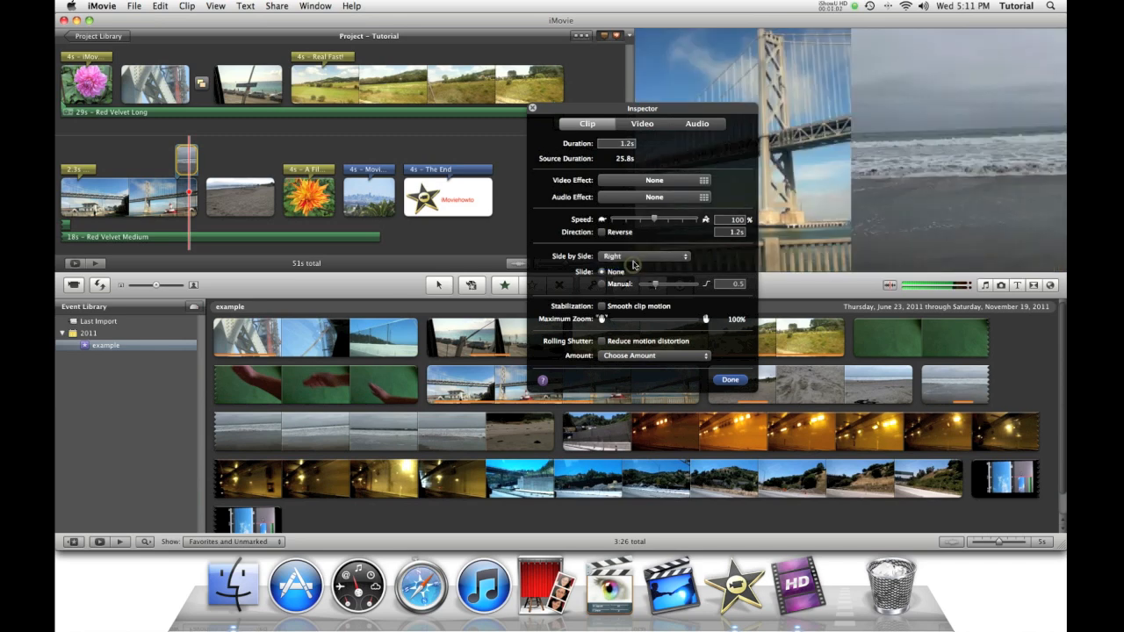
{"action": "left_click", "coordinate": [645, 256]}
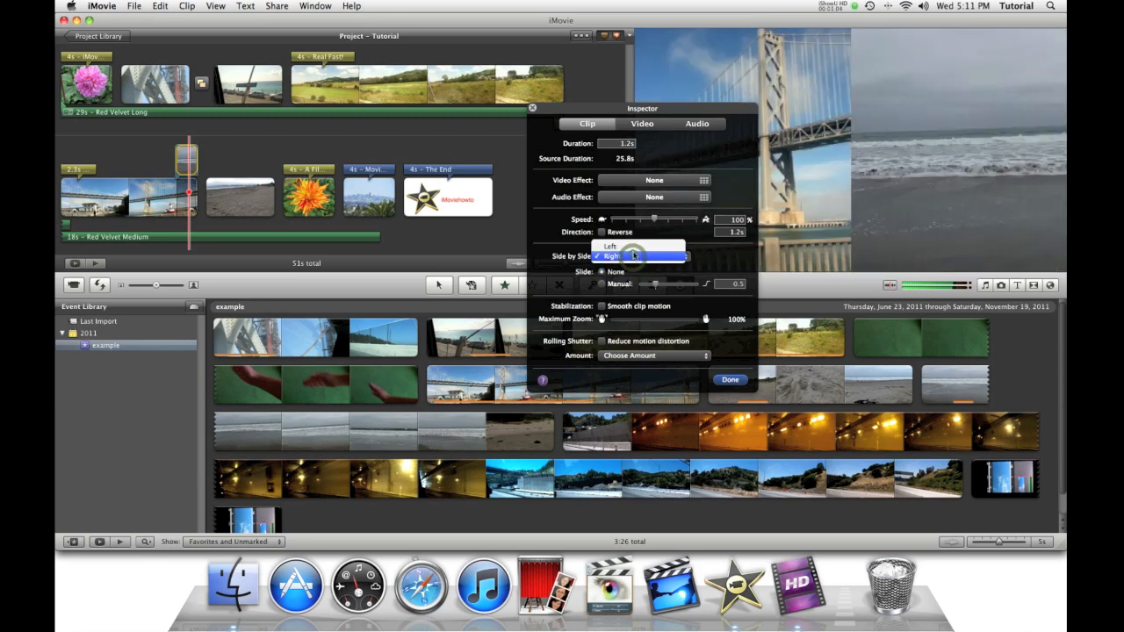
{"action": "left_click", "coordinate": [609, 246]}
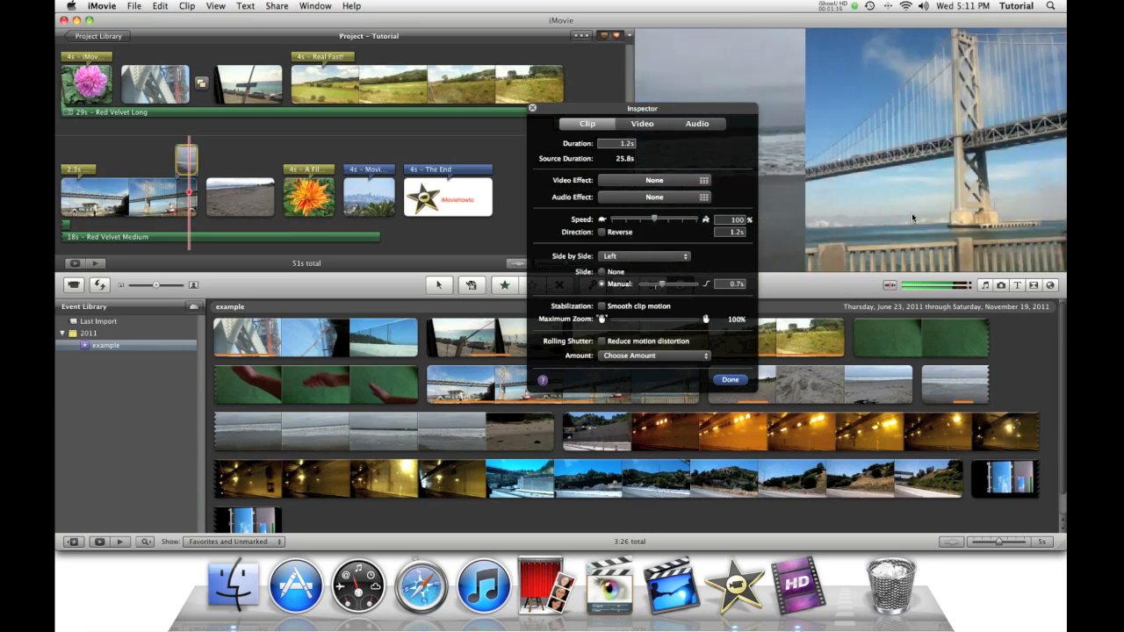
{"action": "mouse_move", "coordinate": [884, 244]}
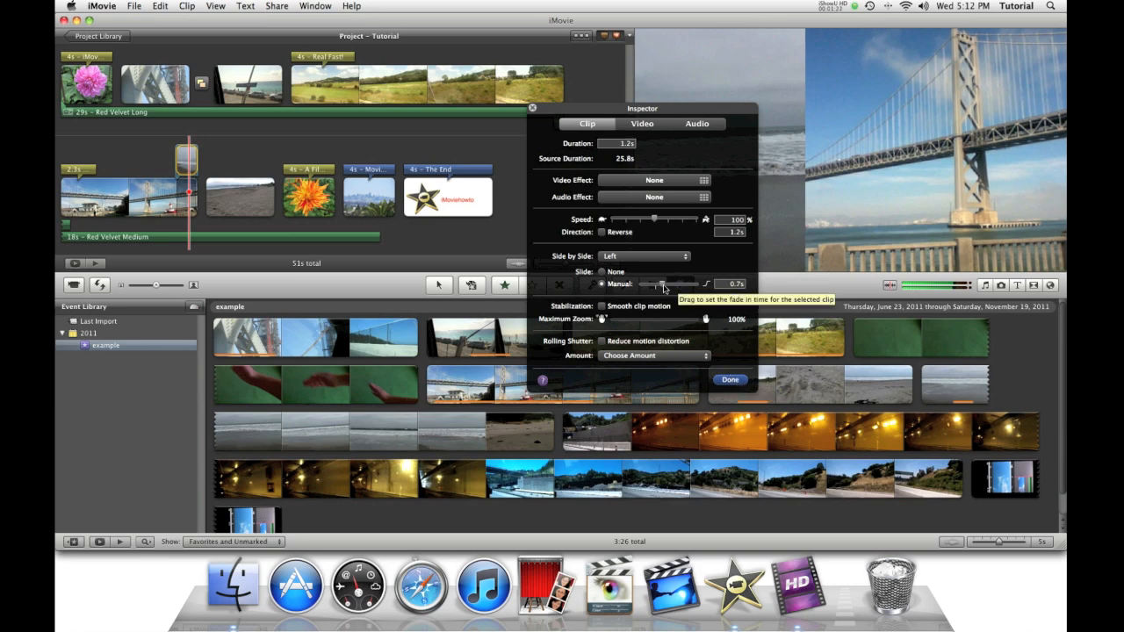
{"action": "left_click", "coordinate": [730, 379]}
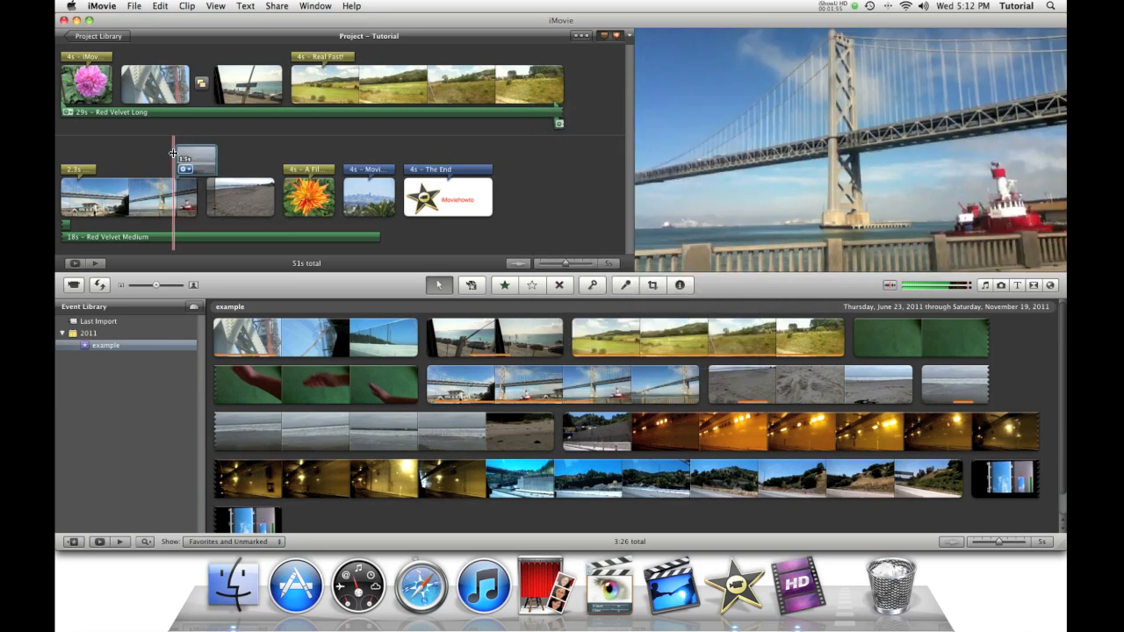